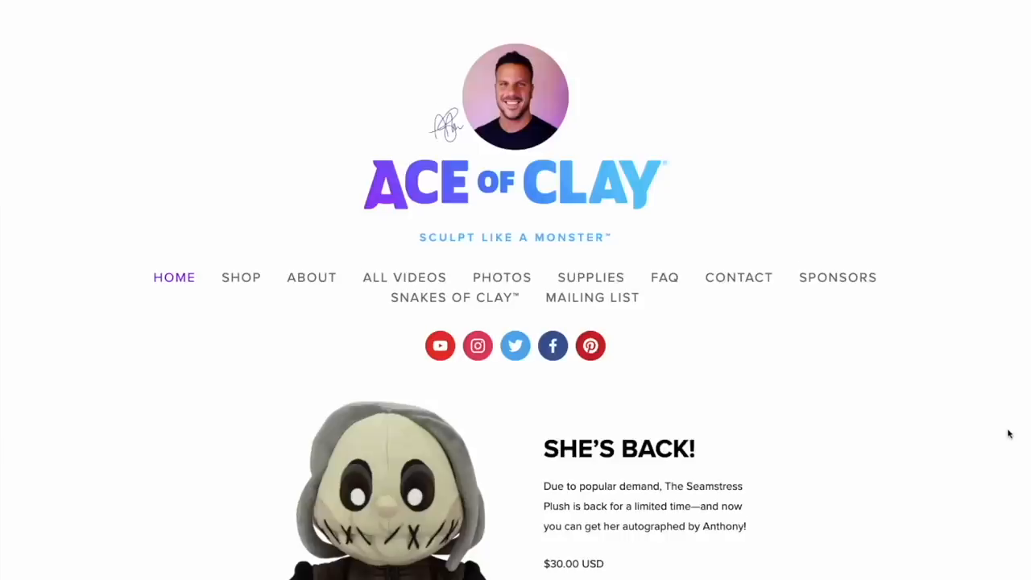
Step: Scroll through the gallery of clay monster sculpture photos
{"action": "scroll", "scroll_direction": "down", "scroll_amount": 3}
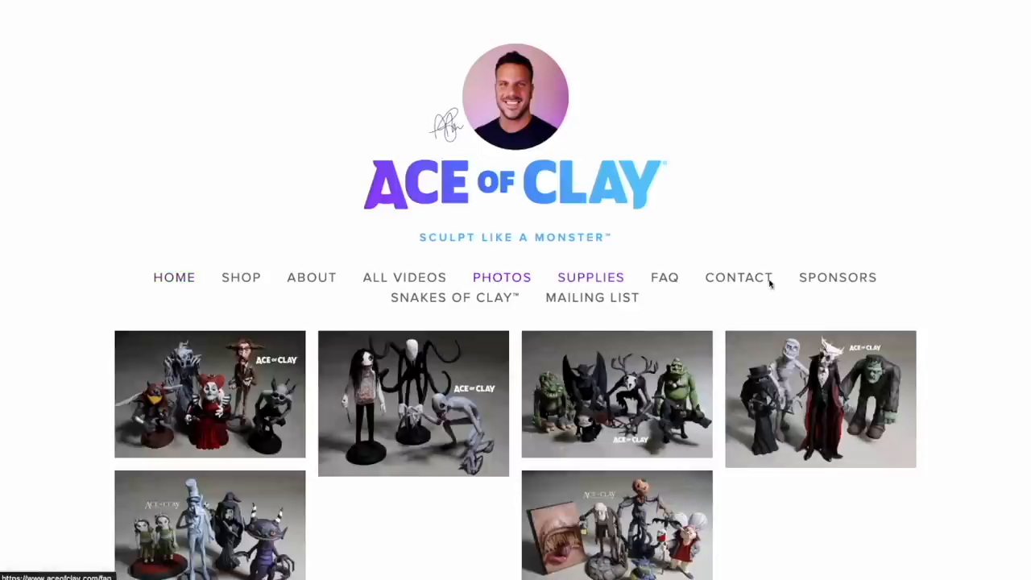
{"action": "scroll", "scroll_direction": "down", "scroll_amount": 3}
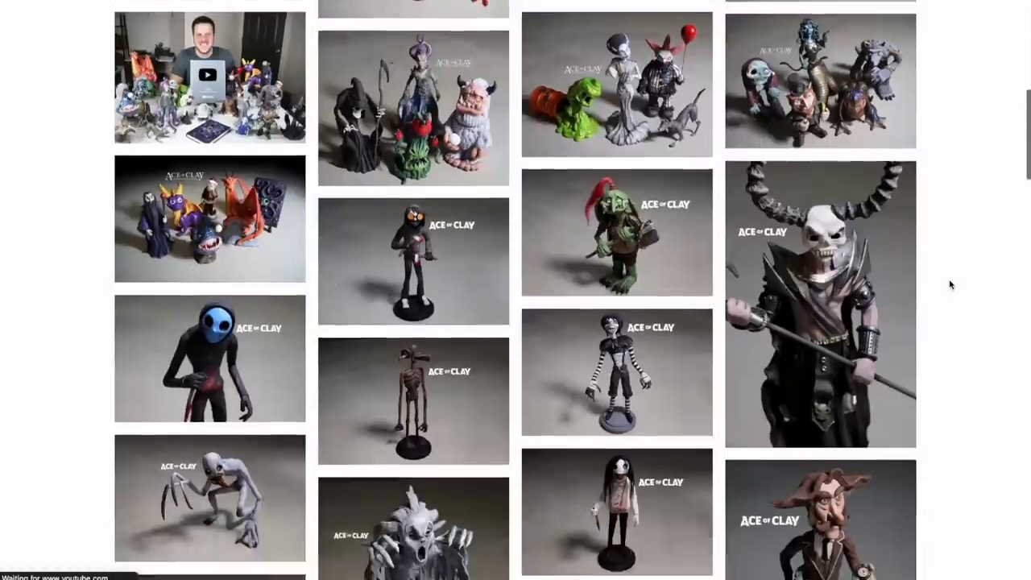
{"action": "scroll", "scroll_direction": "up", "scroll_amount": 3}
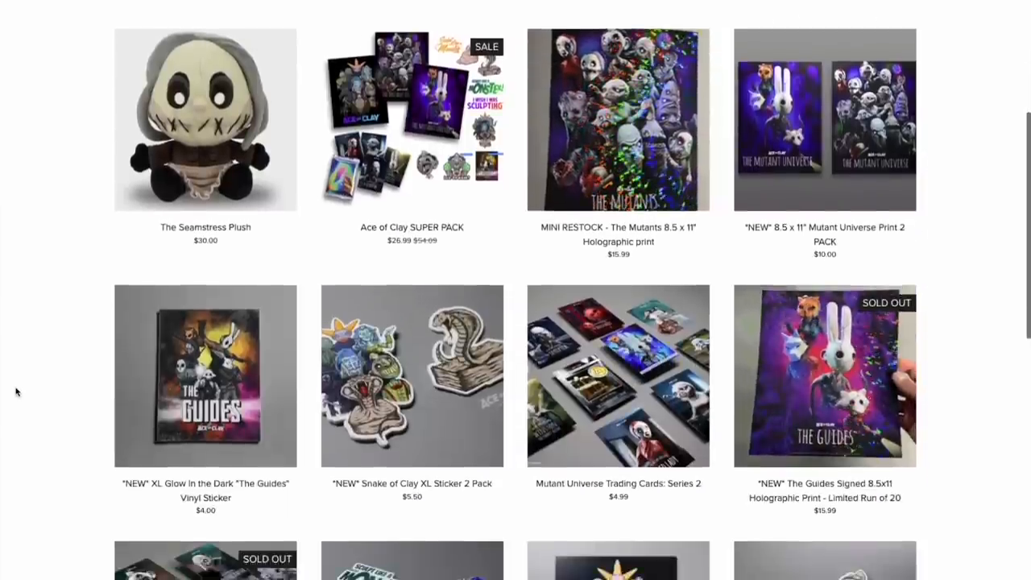
Step: View The Seamstress Plush product, then open the Ace of Clay SUPER PACK product
{"action": "scroll", "scroll_direction": "up", "scroll_amount": 3}
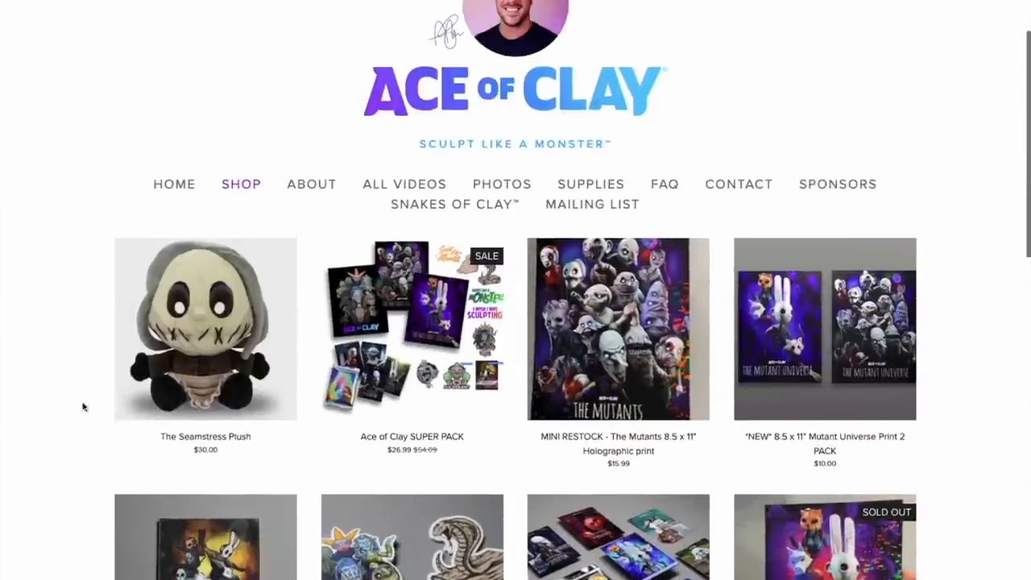
{"action": "left_click", "coordinate": [205, 328]}
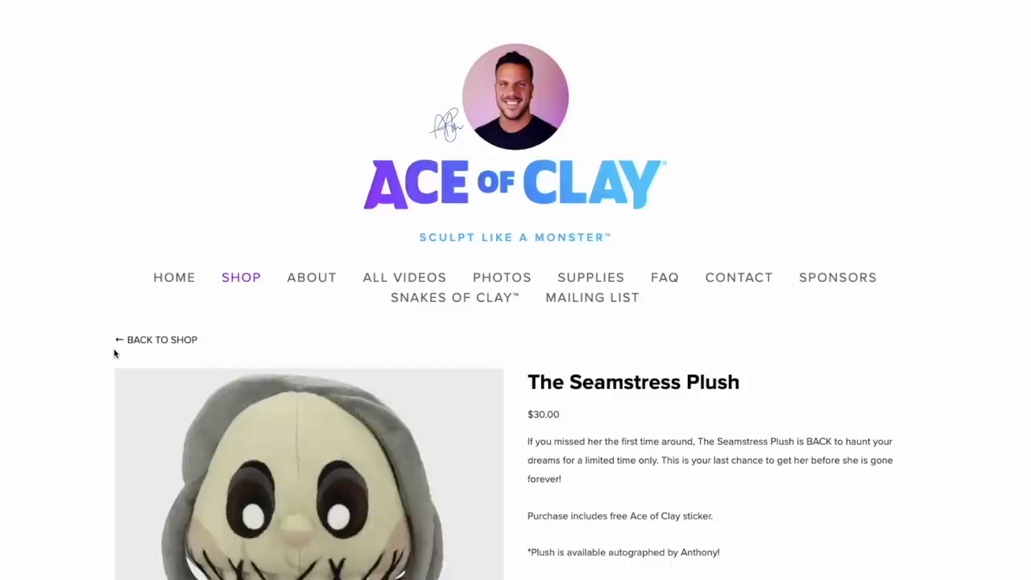
{"action": "scroll", "scroll_direction": "down", "scroll_amount": 3}
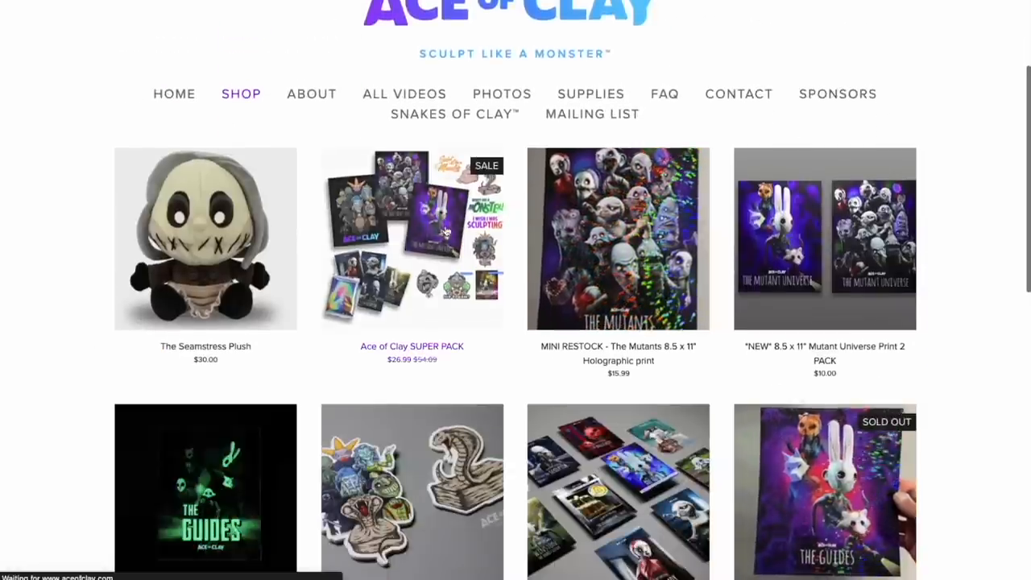
{"action": "left_click", "coordinate": [411, 238]}
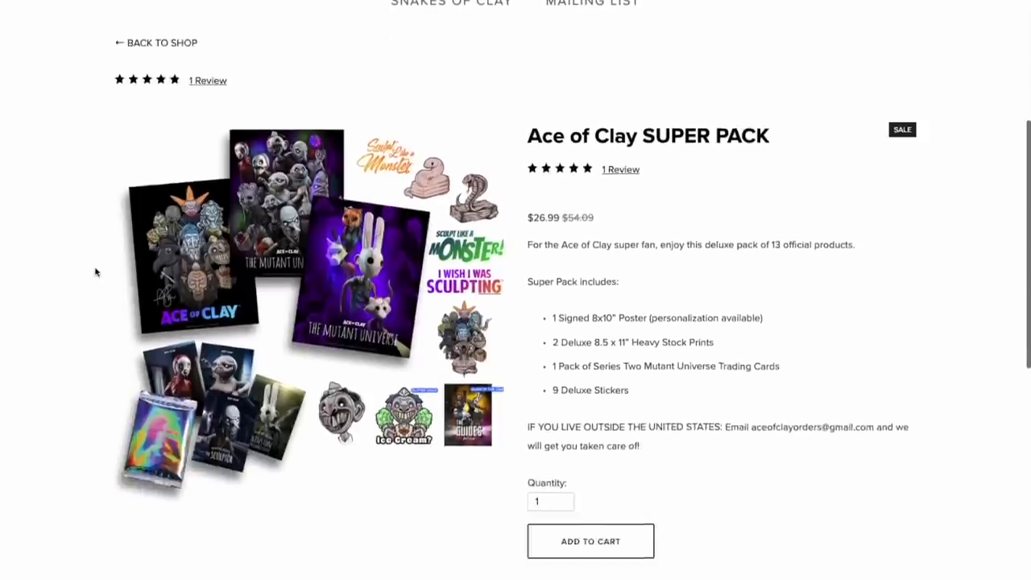